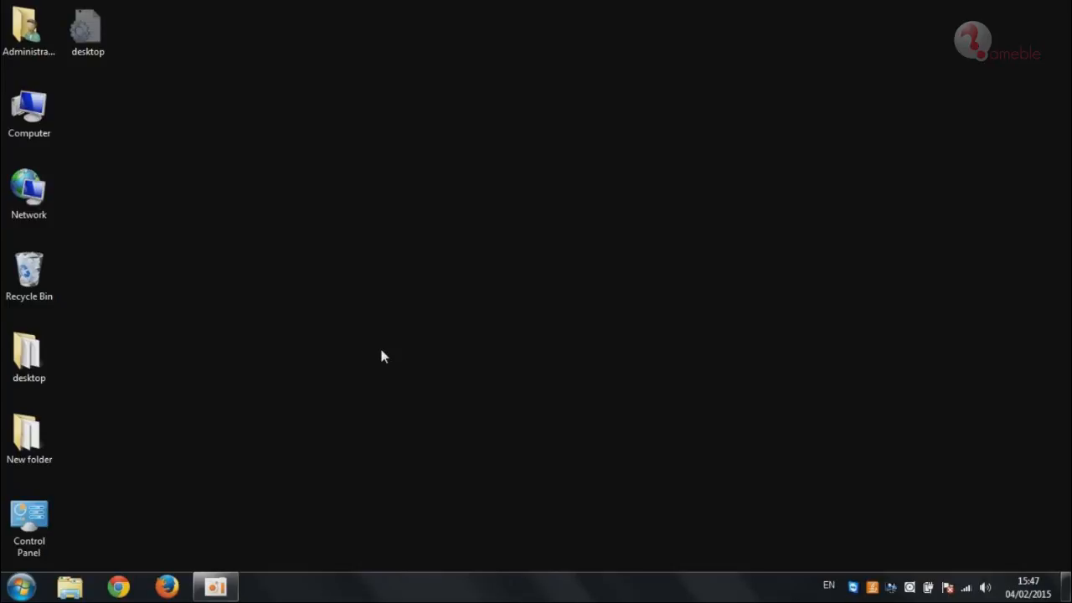
{"action": "mouse_move", "coordinate": [154, 561]}
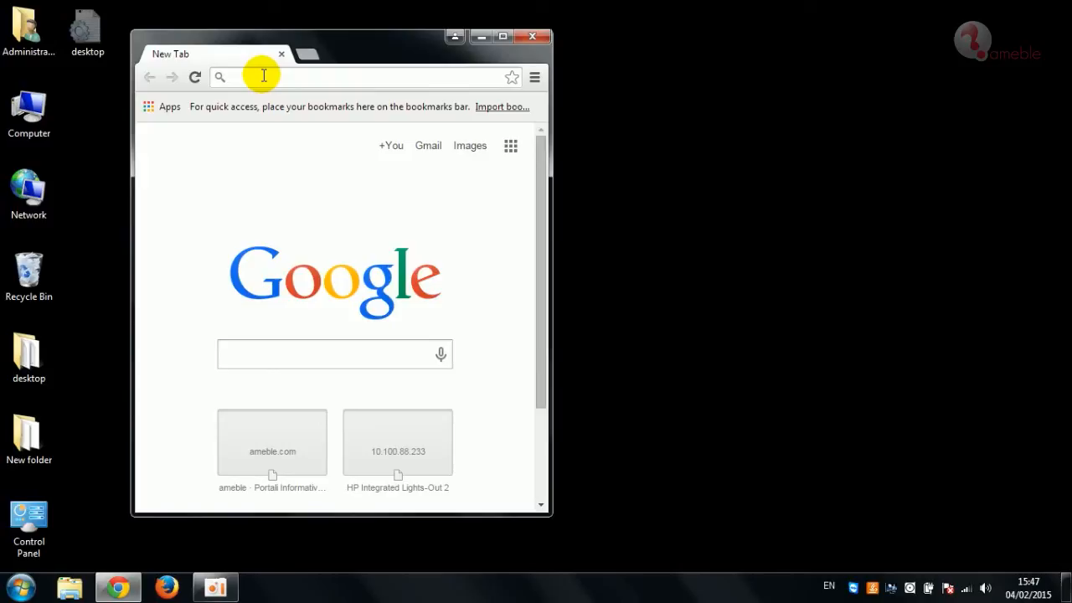
{"action": "type", "text": "https://dns.norton.com/"}
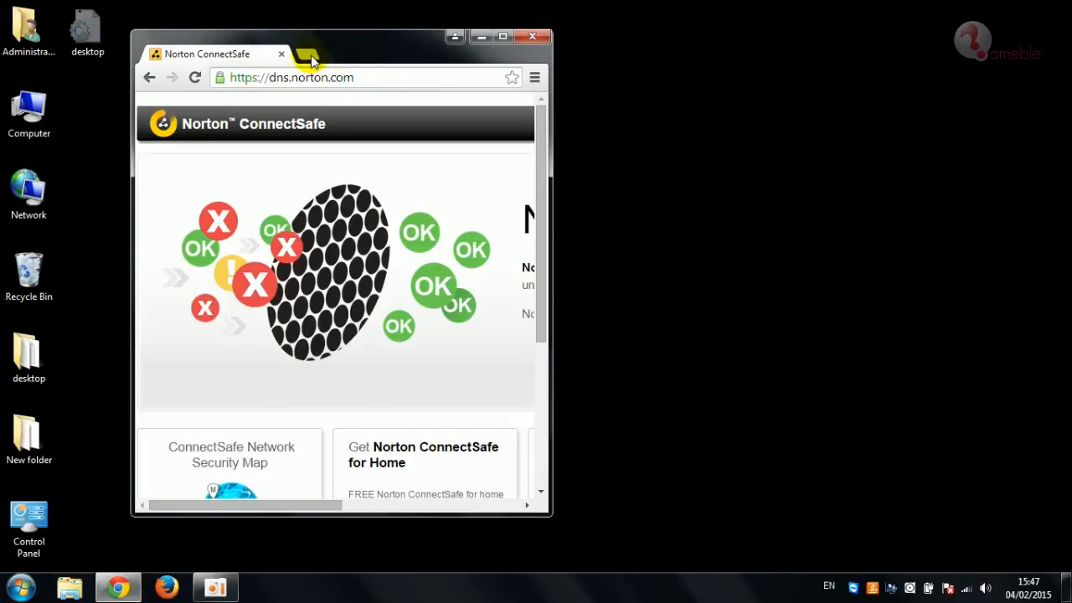
{"action": "left_click", "coordinate": [308, 54]}
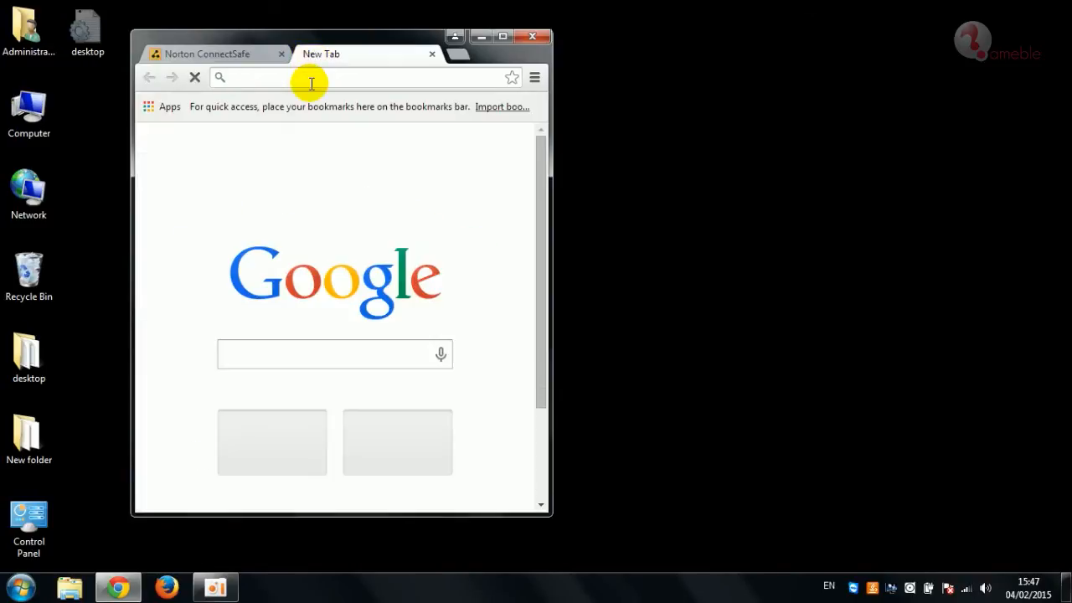
{"action": "type", "text": "sex"}
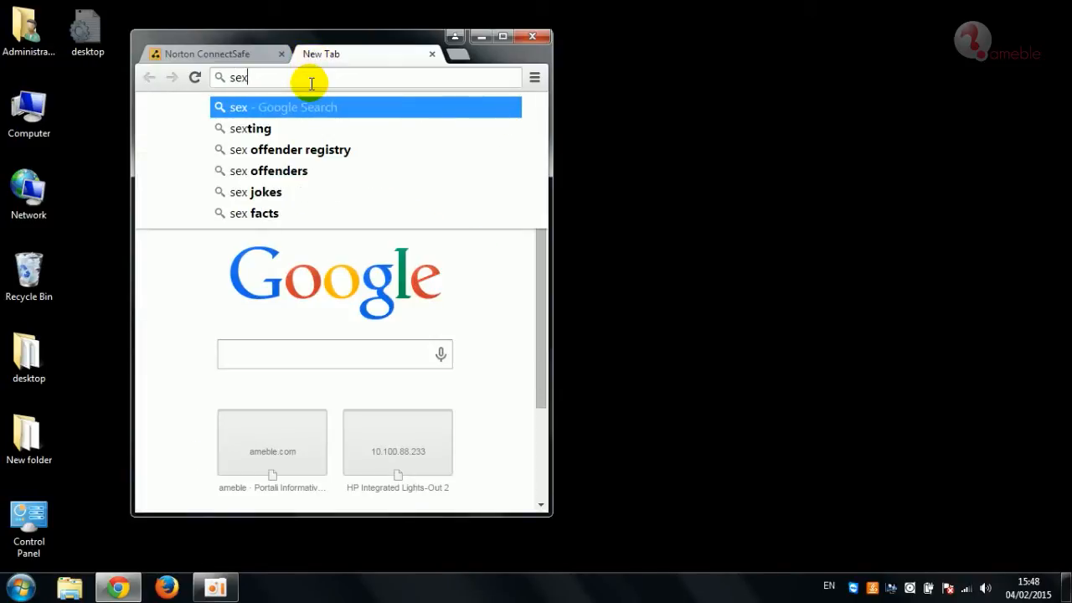
{"action": "type", "text": ".com"}
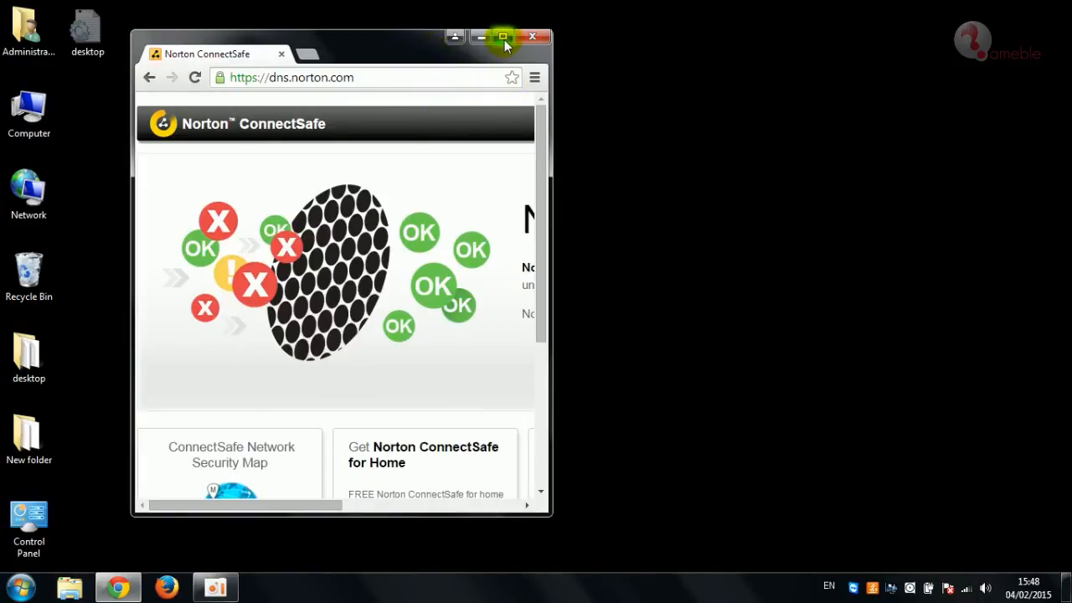
Step: Choose the Home User option, accept the terms and start the home setup
{"action": "left_click", "coordinate": [502, 37]}
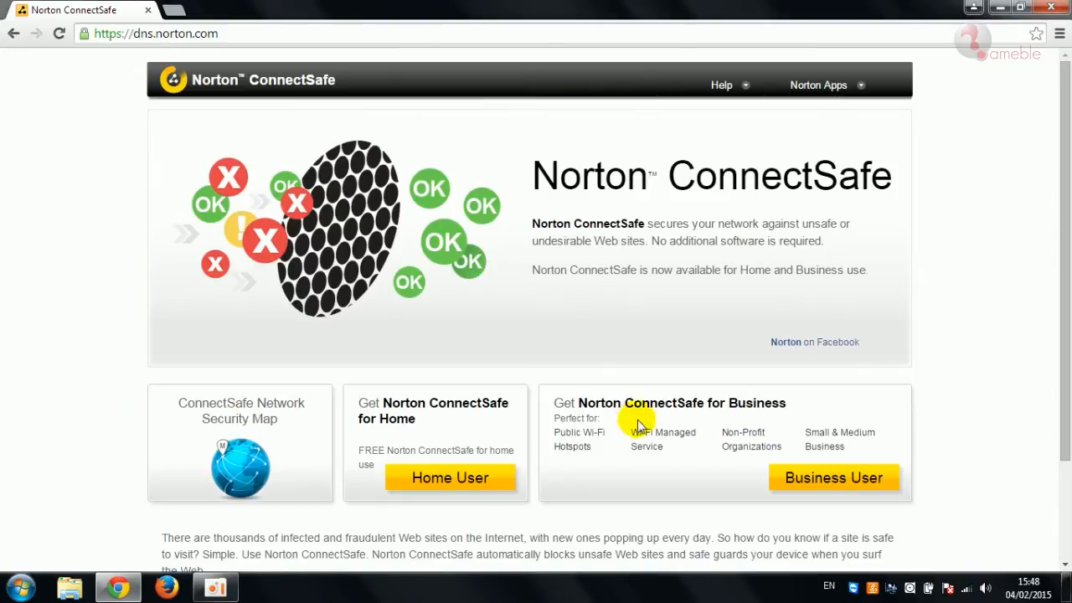
{"action": "mouse_move", "coordinate": [449, 477]}
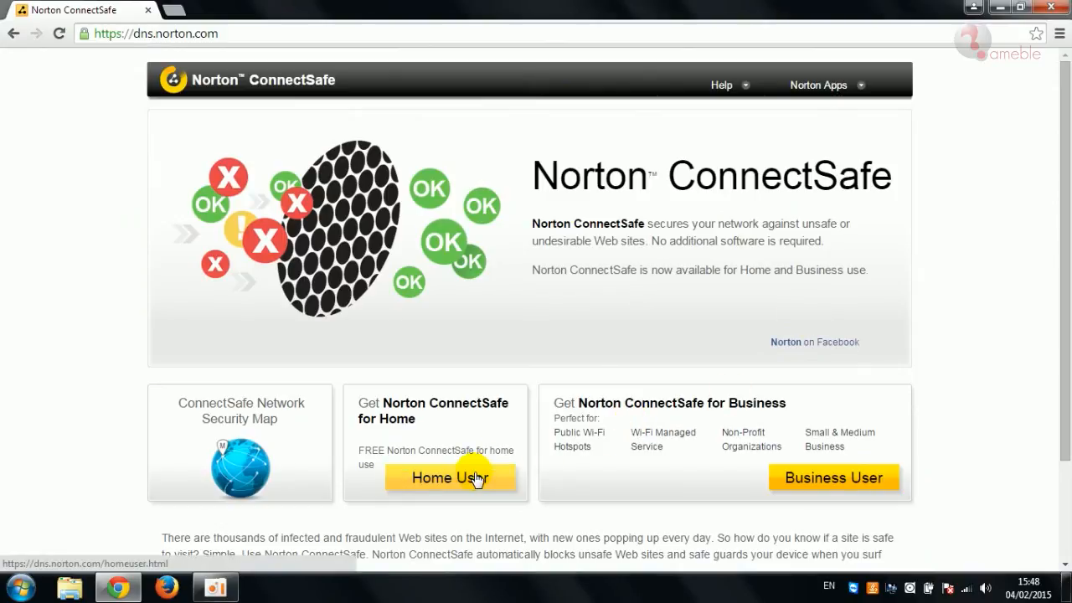
{"action": "left_click", "coordinate": [449, 477]}
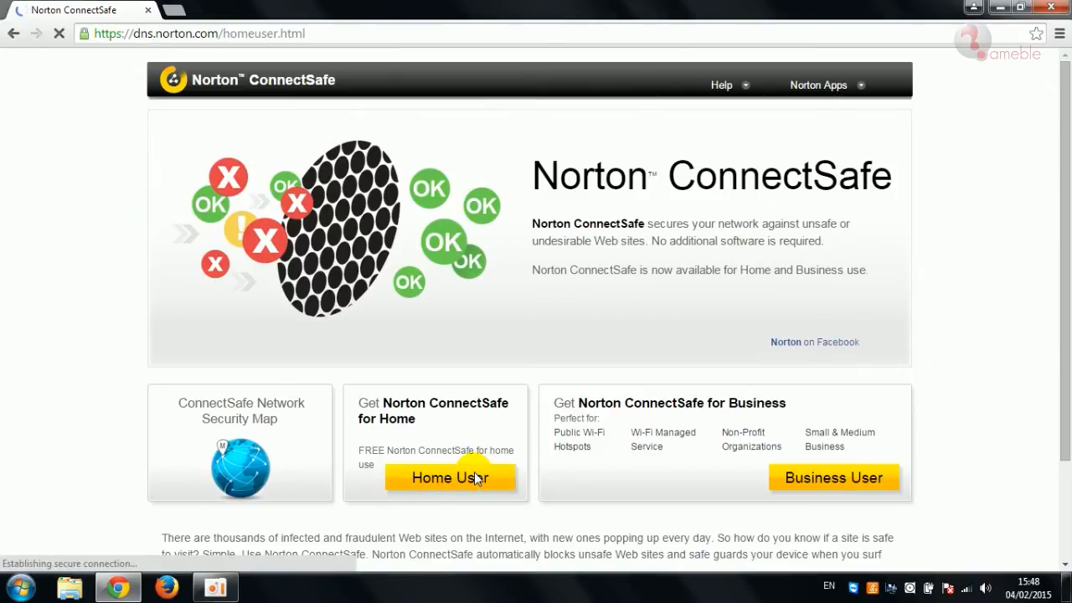
{"action": "left_click", "coordinate": [451, 478]}
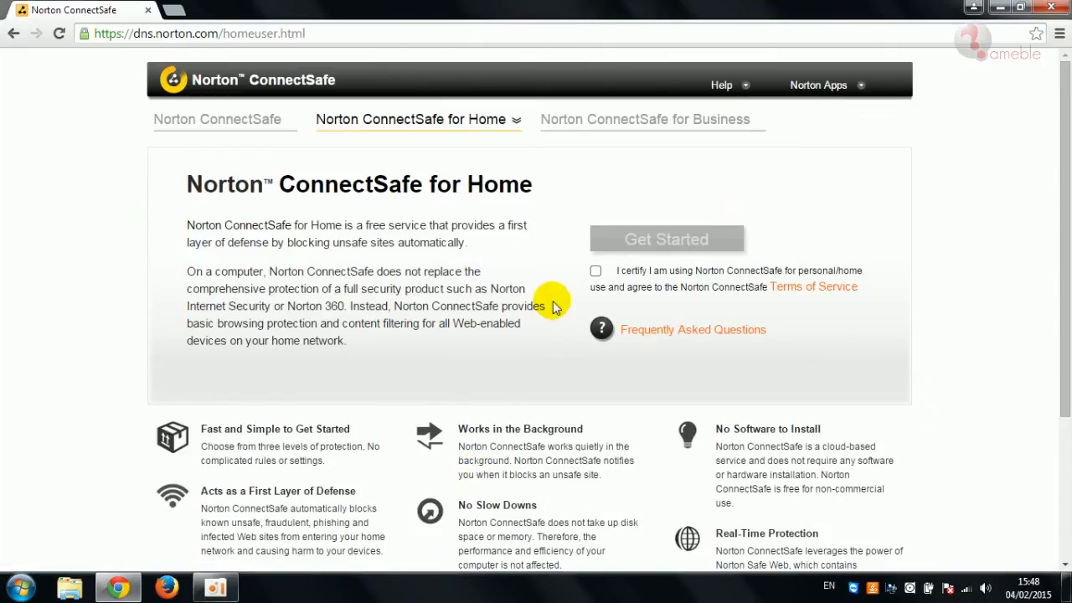
{"action": "left_click", "coordinate": [597, 271]}
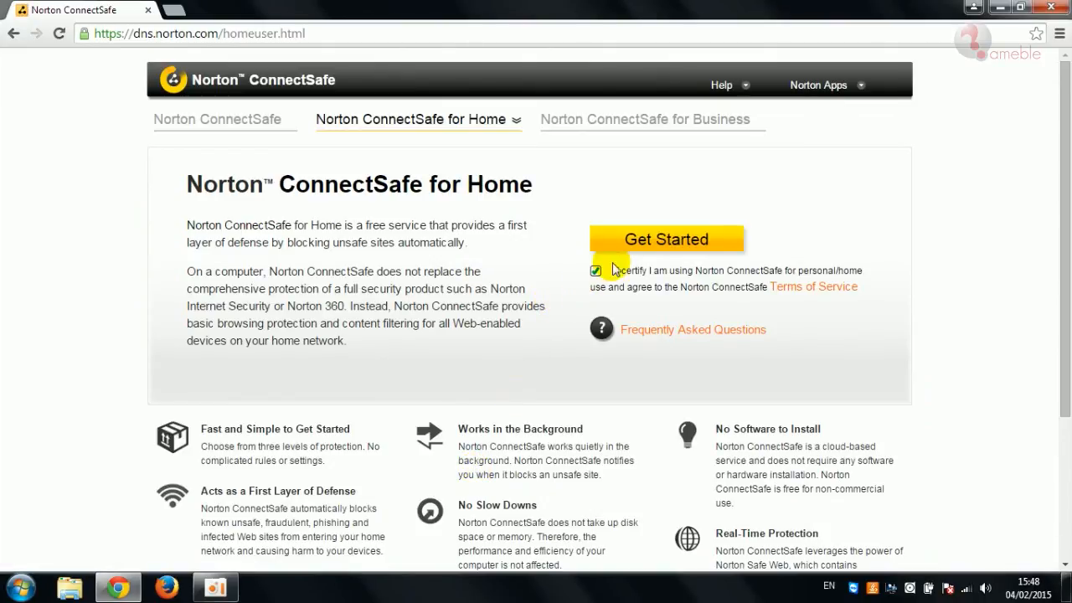
{"action": "left_click", "coordinate": [667, 238]}
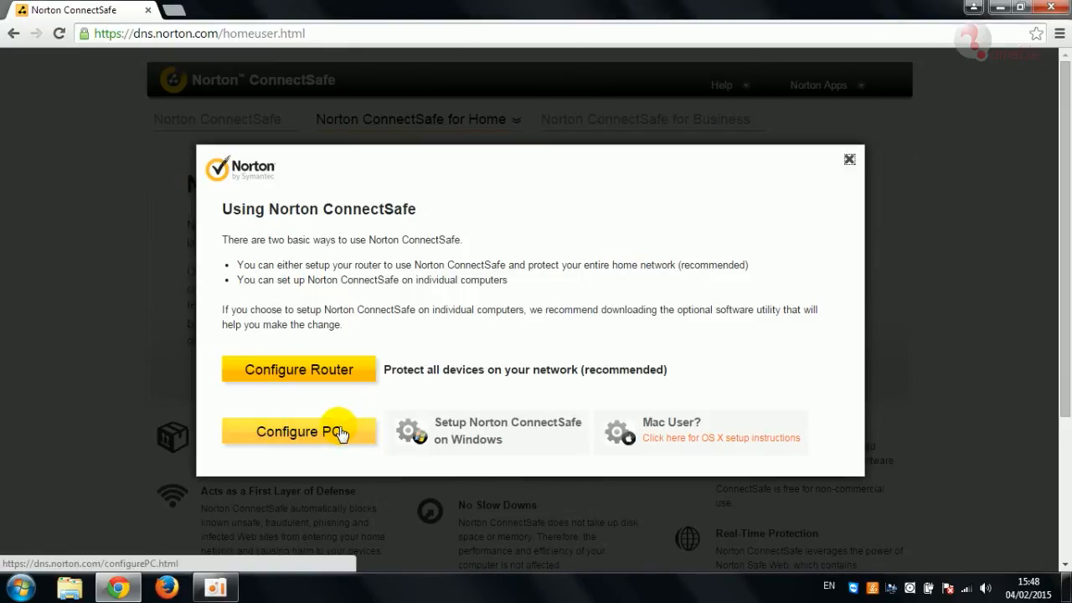
Step: Pick Configure PC to see the Windows setup steps and policy DNS addresses
{"action": "left_click", "coordinate": [291, 431]}
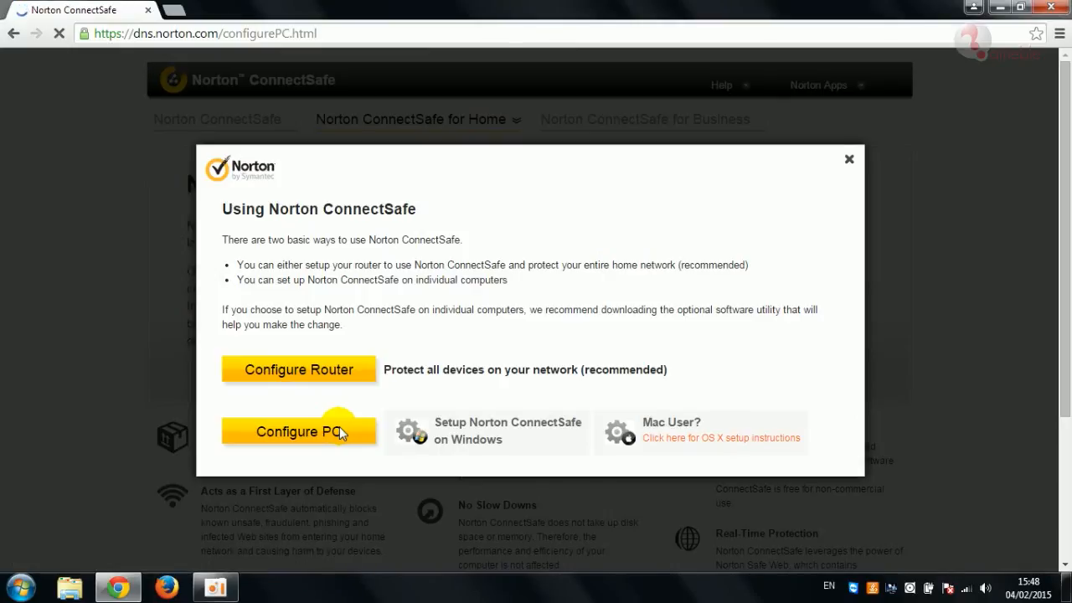
{"action": "left_click", "coordinate": [298, 431]}
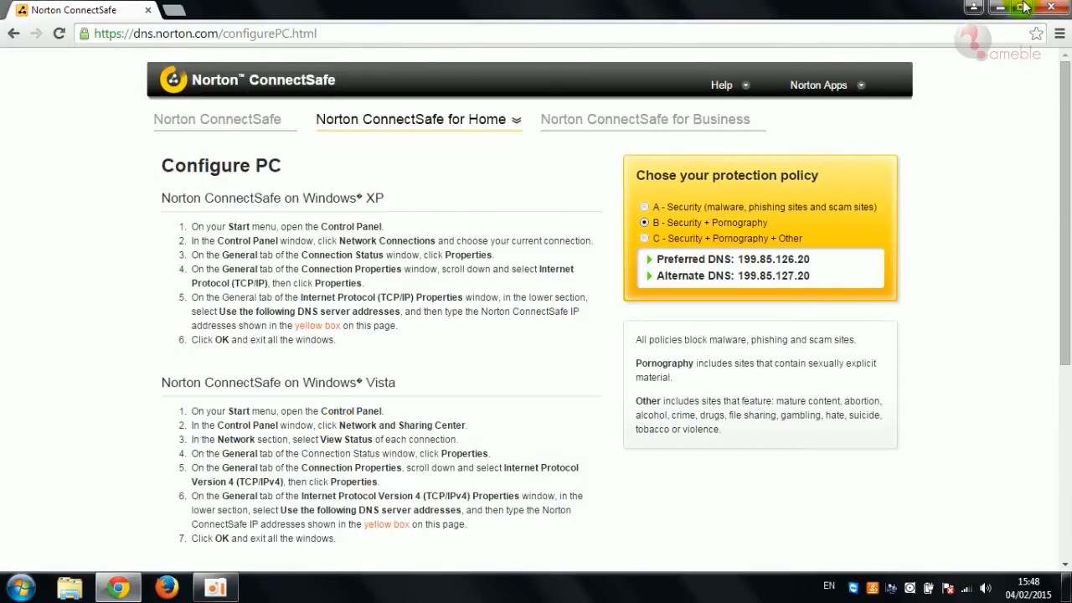
Step: Restore down Chrome so the DNS addresses share the screen with the desktop
{"action": "left_click", "coordinate": [1030, 9]}
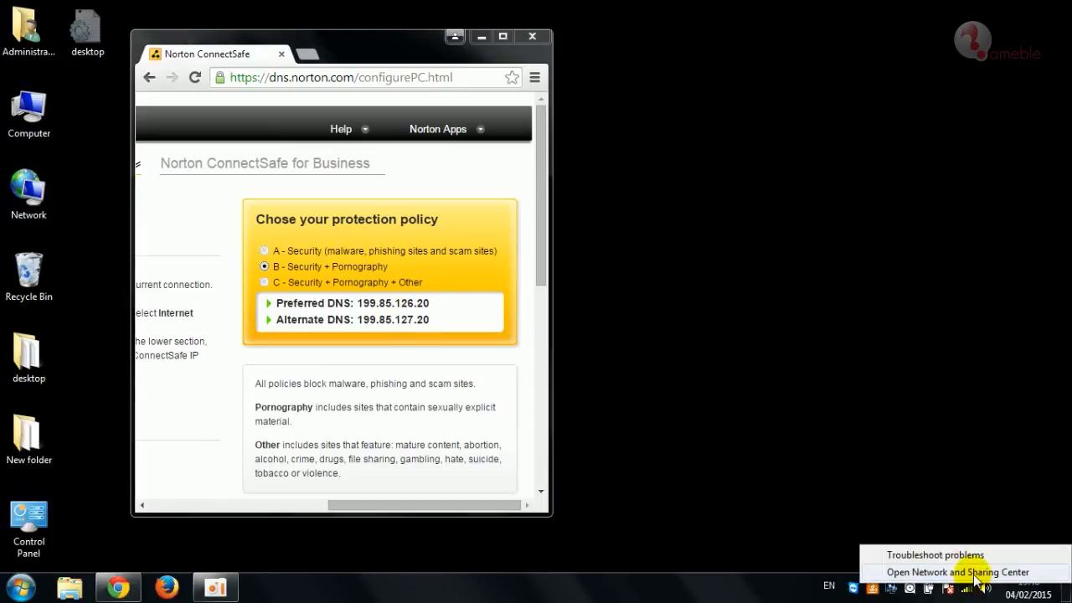
Step: Reach the wireless connection's IPv4 (TCP/IPv4) properties via Network and Sharing Center
{"action": "left_click", "coordinate": [958, 573]}
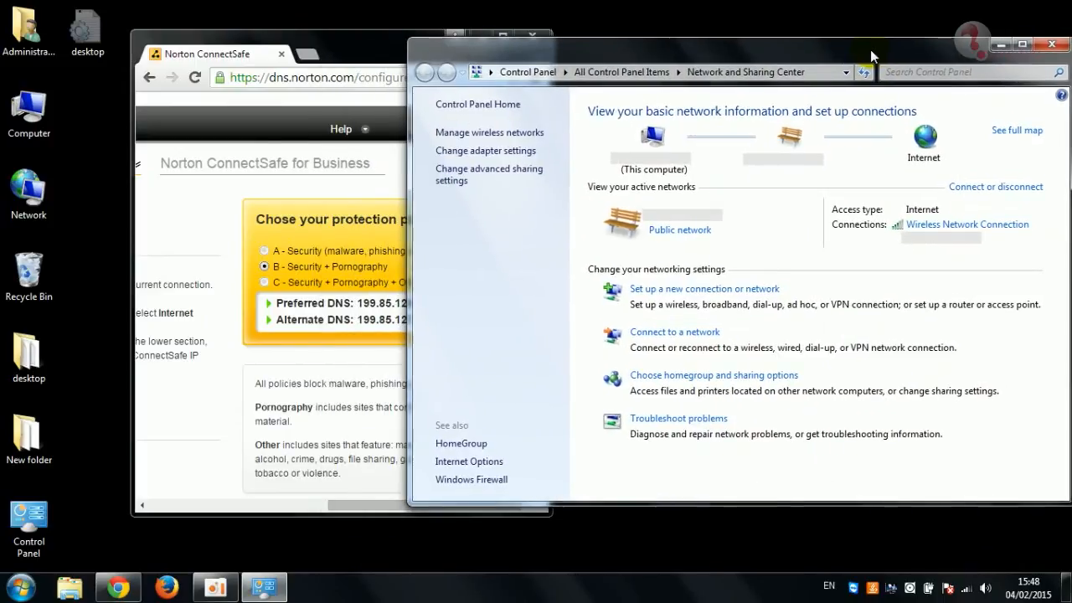
{"action": "mouse_move", "coordinate": [968, 224]}
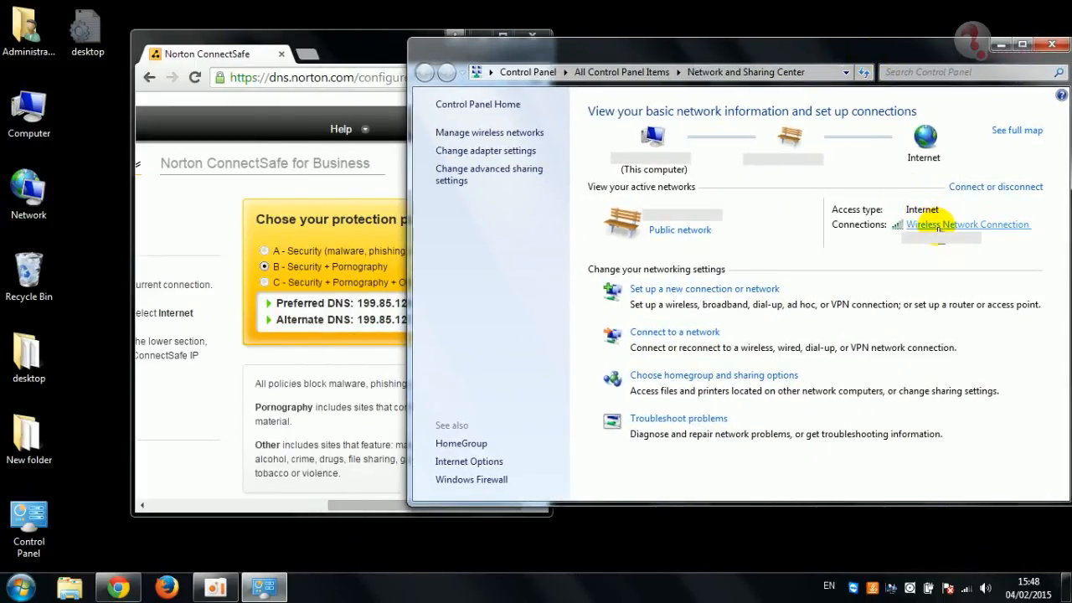
{"action": "left_click", "coordinate": [968, 225]}
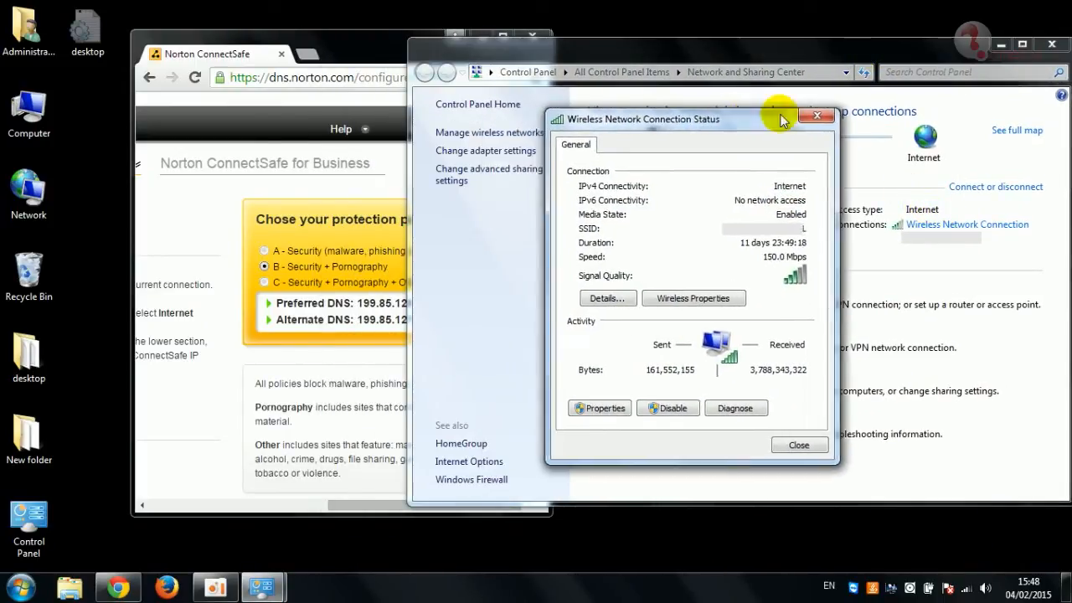
{"action": "left_click", "coordinate": [600, 409]}
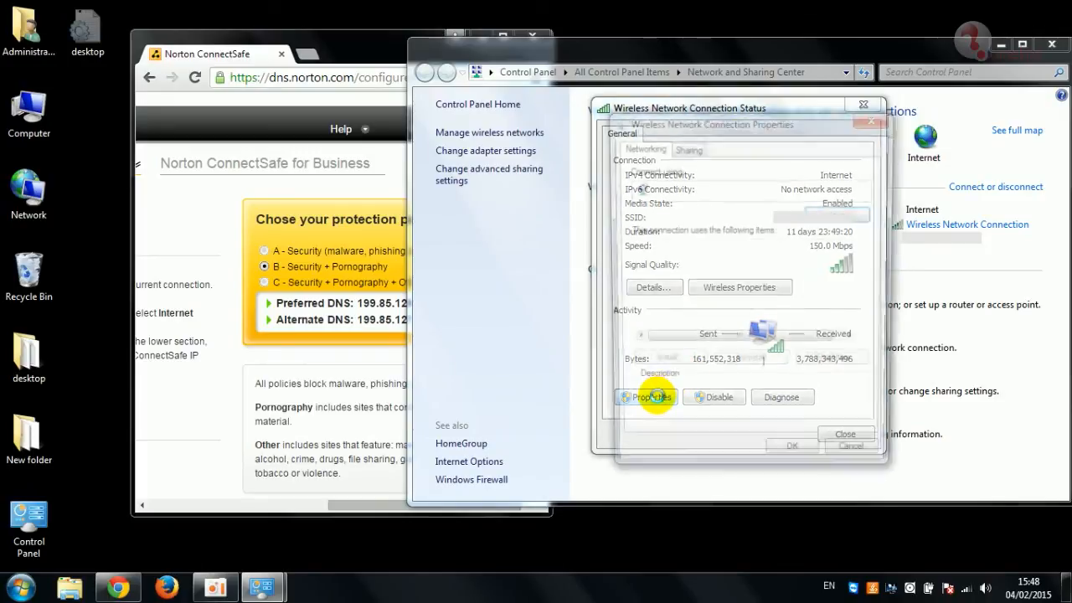
{"action": "left_click", "coordinate": [645, 396]}
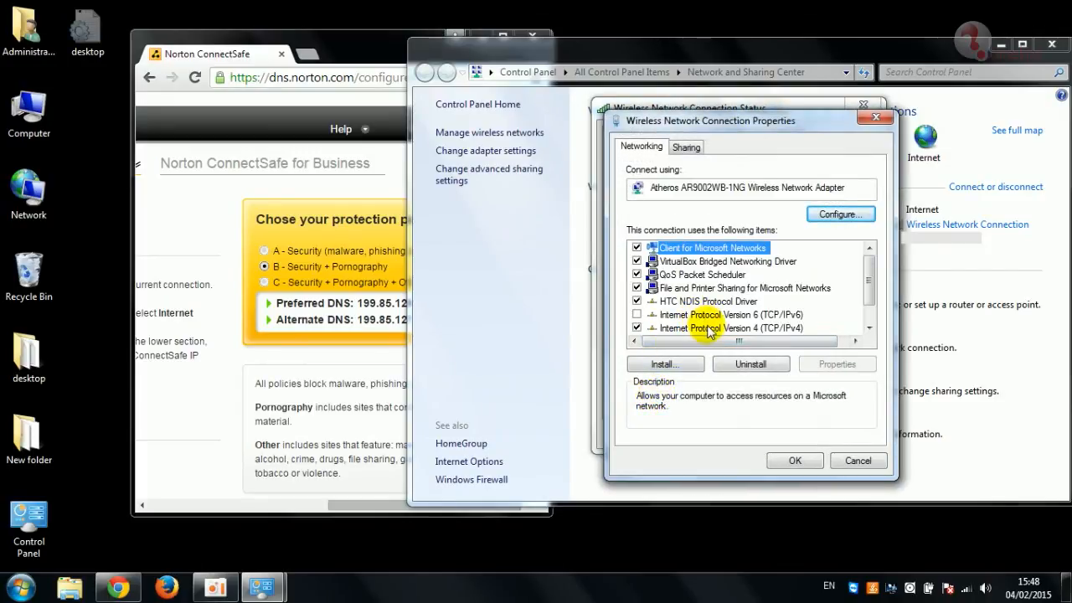
{"action": "left_click", "coordinate": [836, 364]}
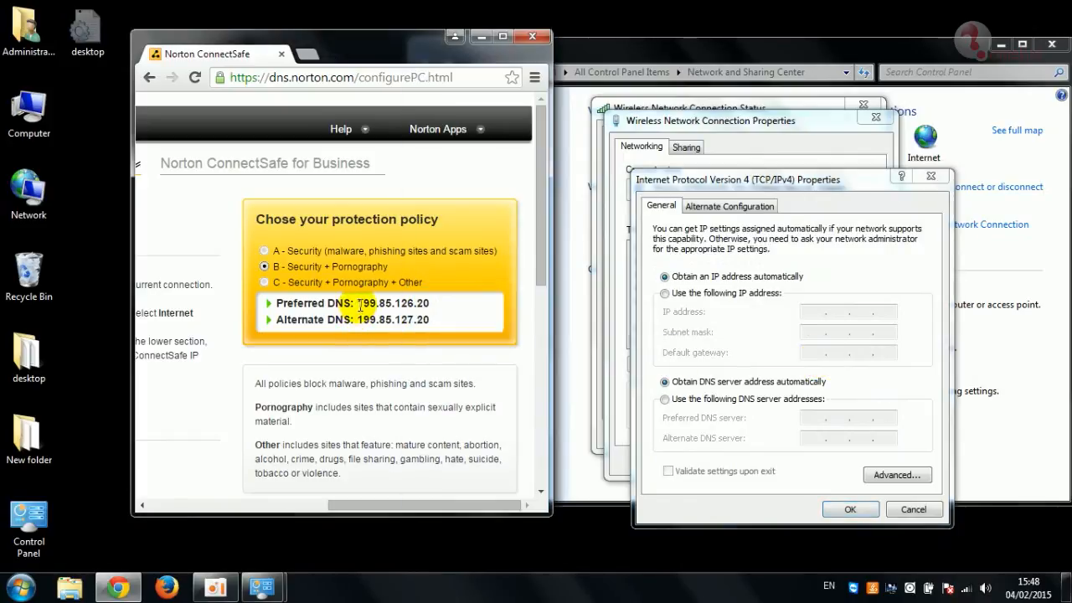
Step: Set IPv4 DNS servers to 199.85.126.20 and 199.85.127.20 from the Norton page and save
{"action": "double_click", "coordinate": [392, 302]}
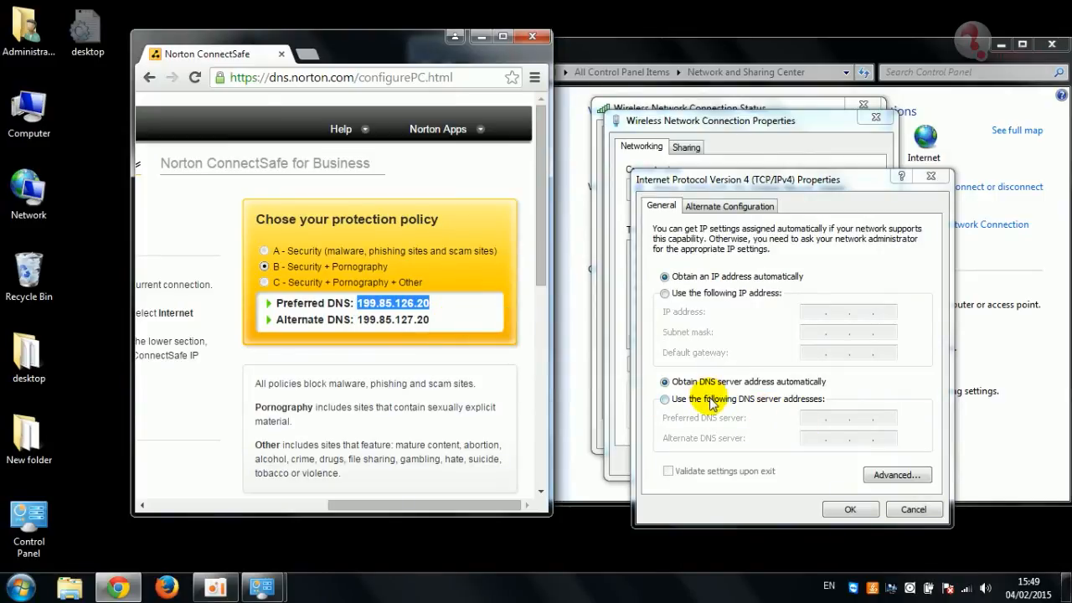
{"action": "right_click", "coordinate": [712, 398]}
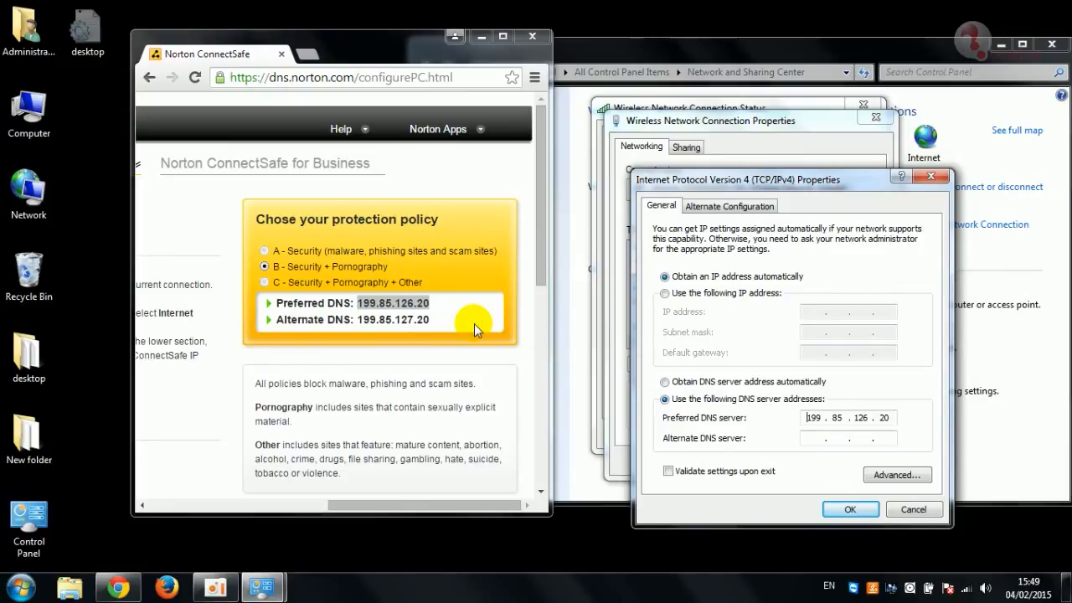
{"action": "double_click", "coordinate": [379, 318]}
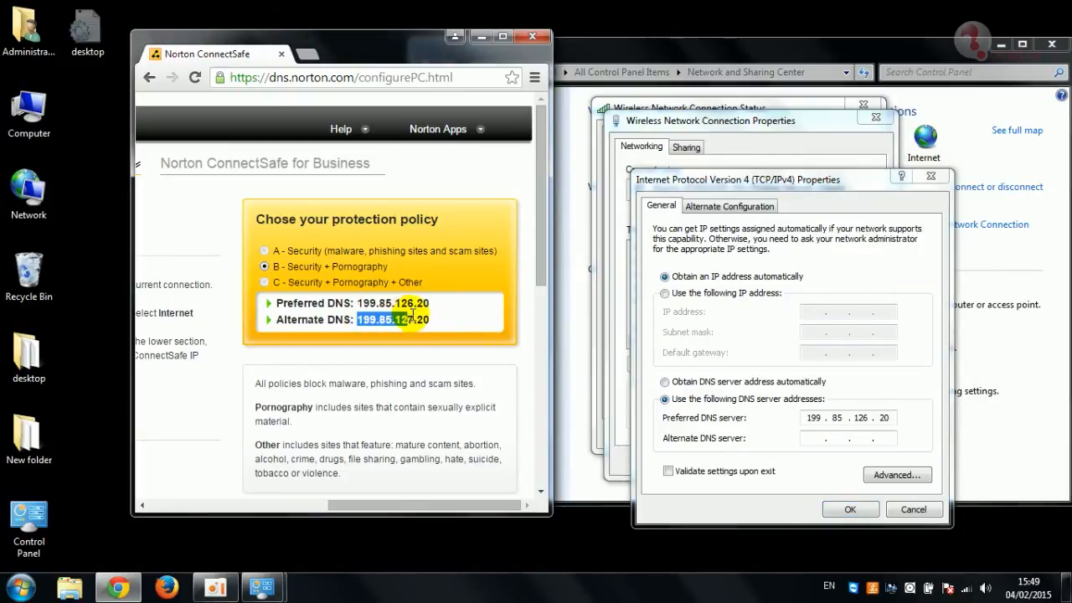
{"action": "right_click", "coordinate": [394, 318]}
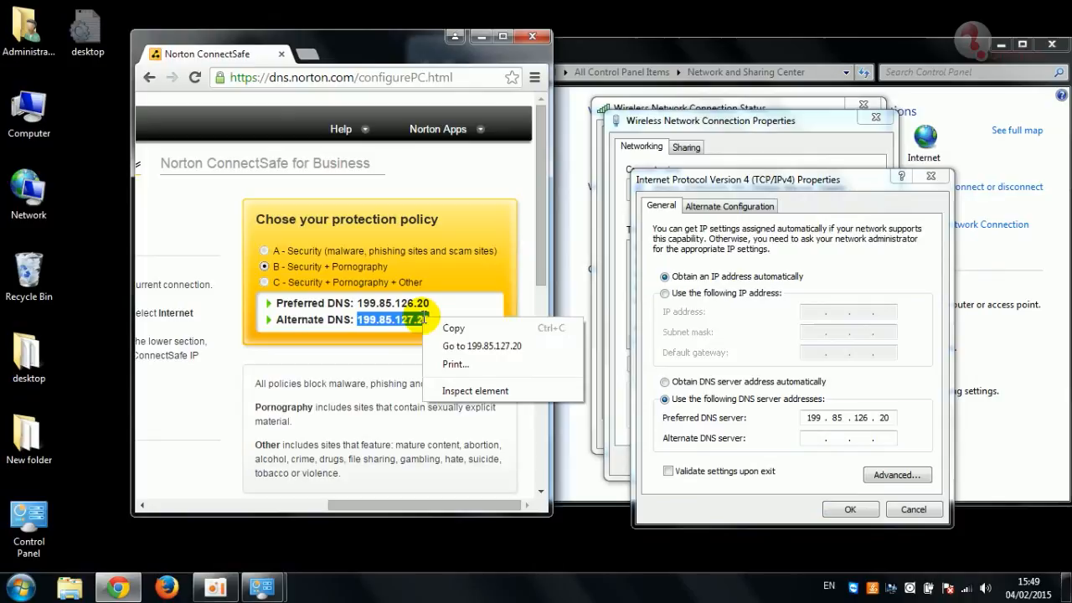
{"action": "left_click", "coordinate": [845, 437]}
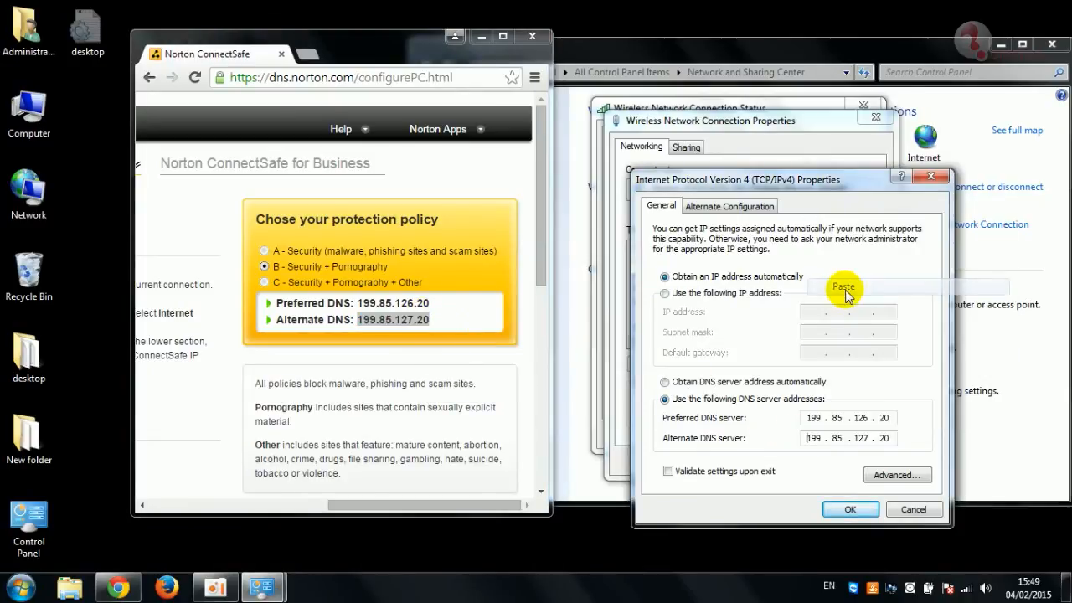
{"action": "left_click", "coordinate": [851, 509]}
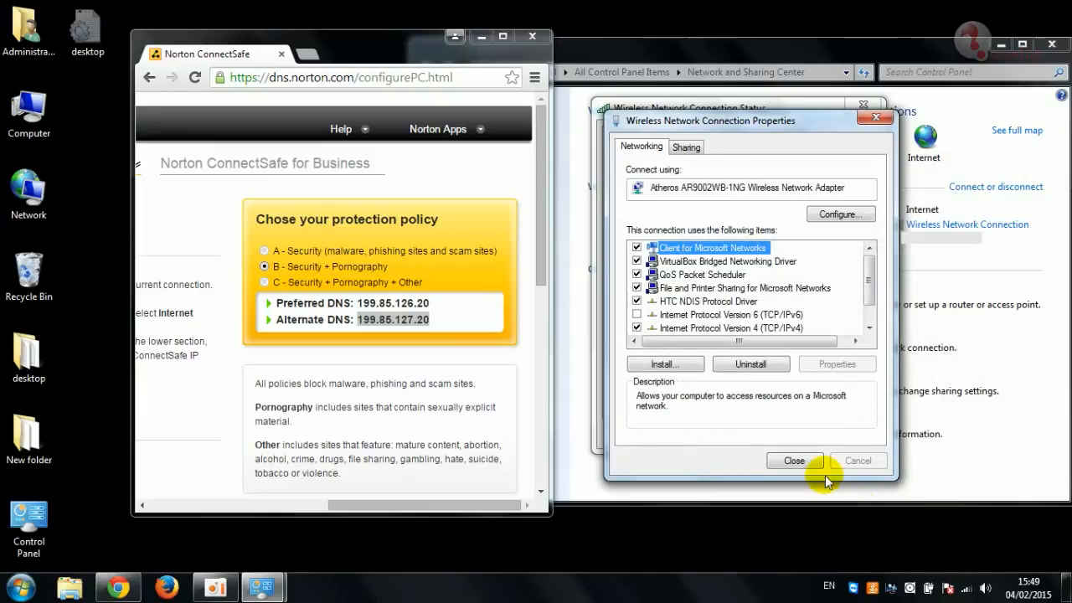
Step: Close the connection properties and the Network and Sharing Center window
{"action": "left_click", "coordinate": [794, 461]}
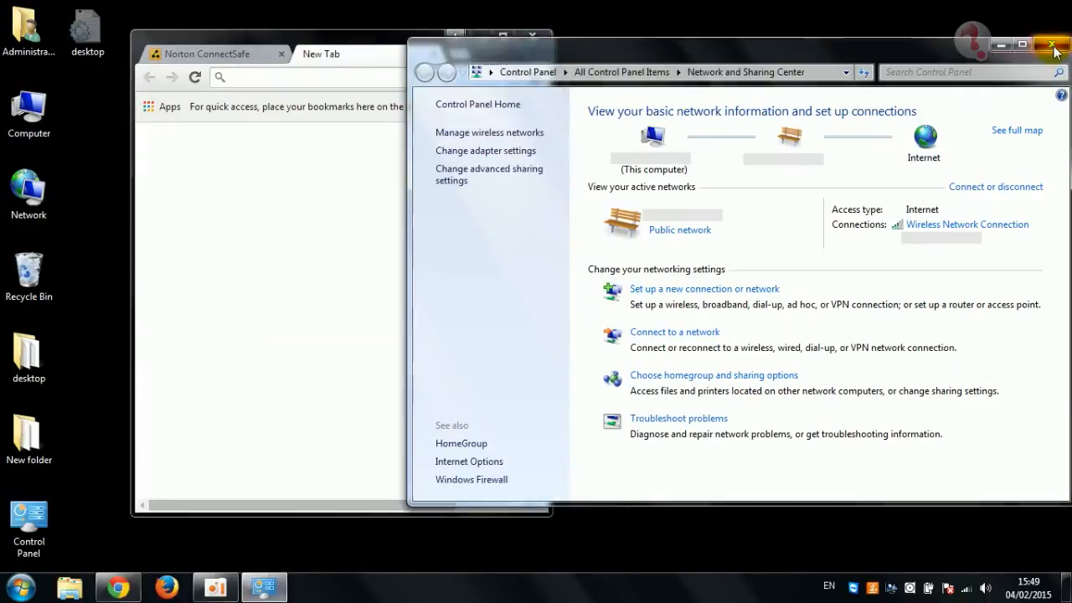
{"action": "left_click", "coordinate": [1053, 46]}
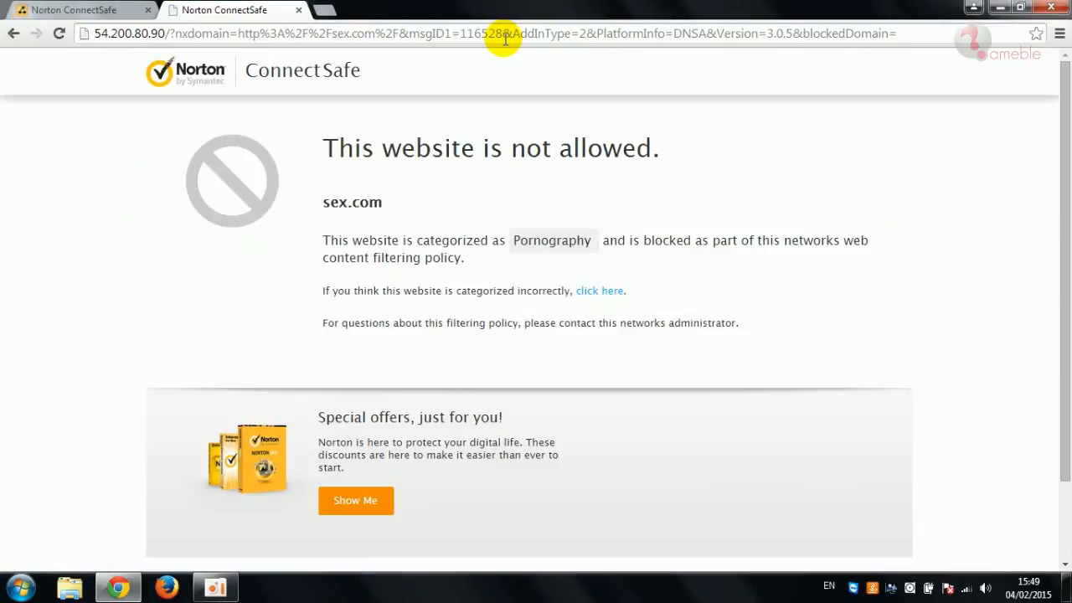
{"action": "mouse_move", "coordinate": [321, 12]}
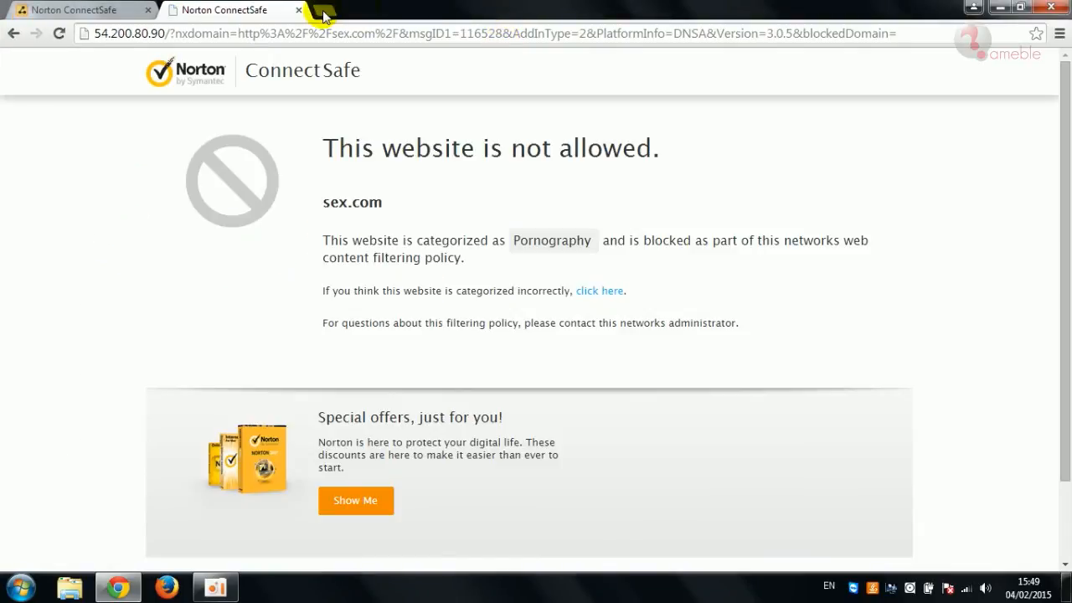